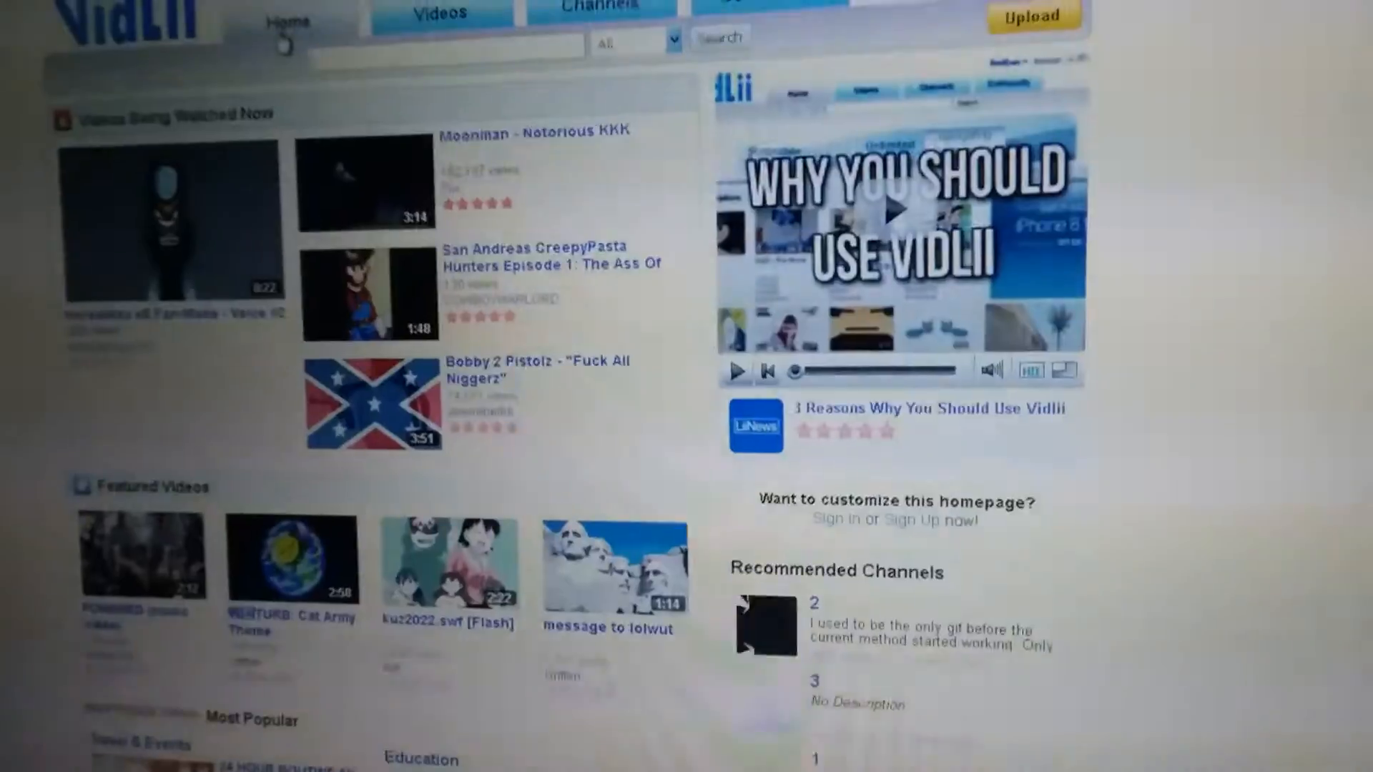
{"action": "scroll", "scroll_direction": "down", "scroll_amount": 3}
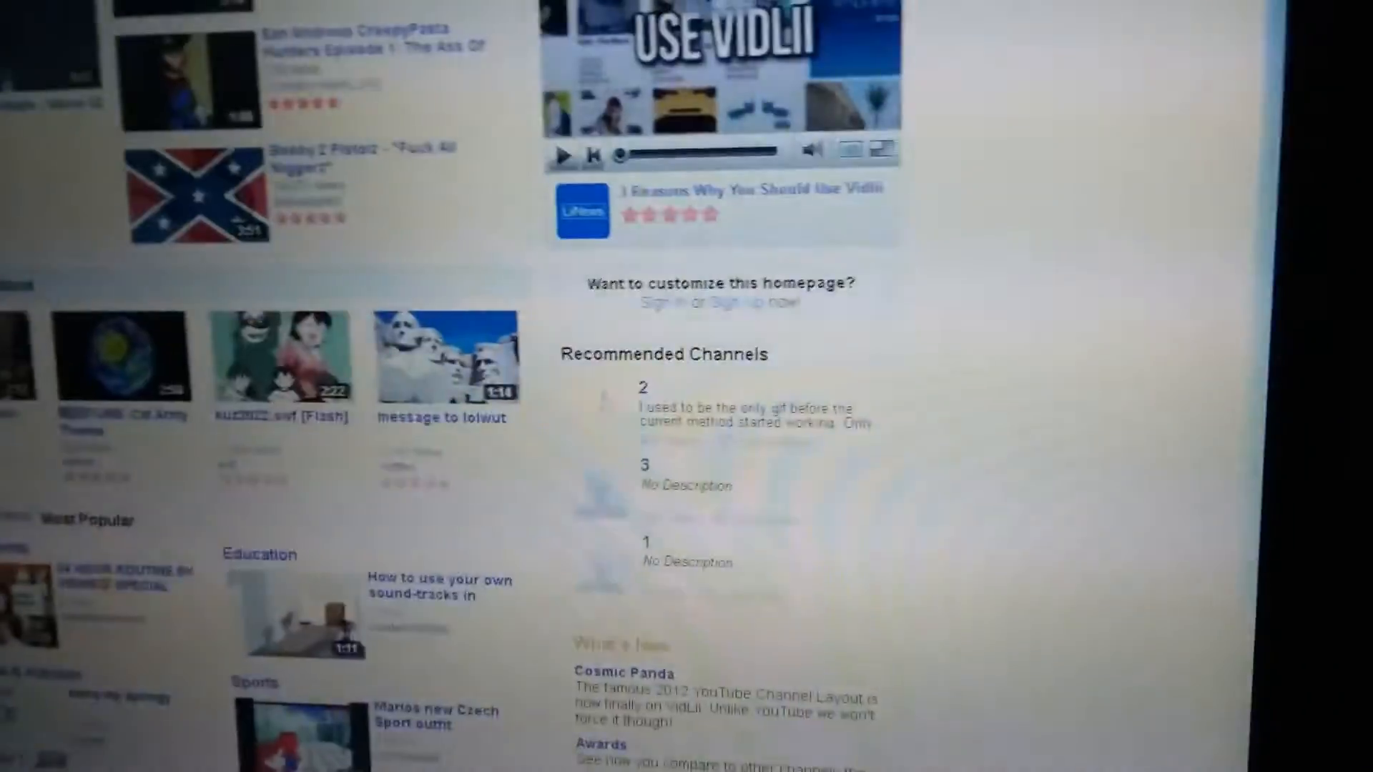
{"action": "scroll", "scroll_direction": "up", "scroll_amount": 3}
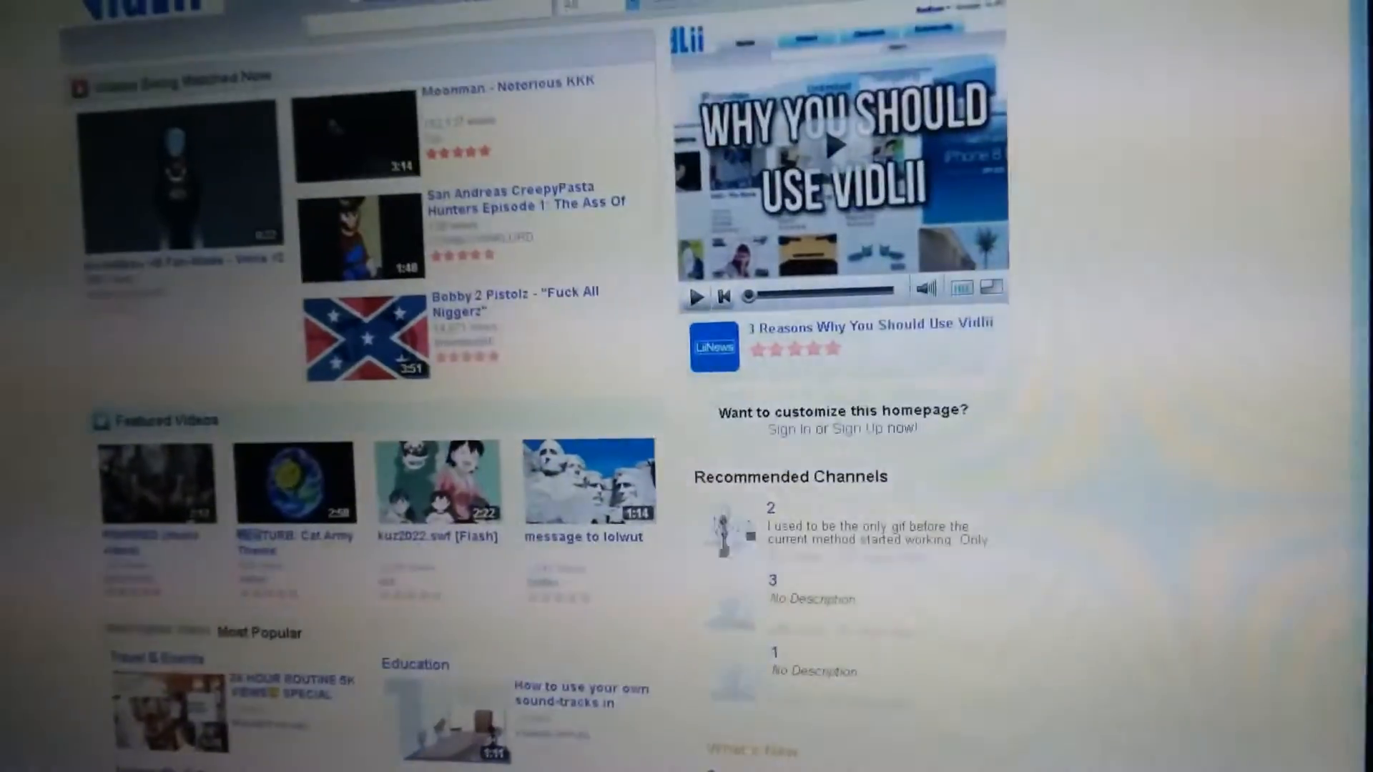